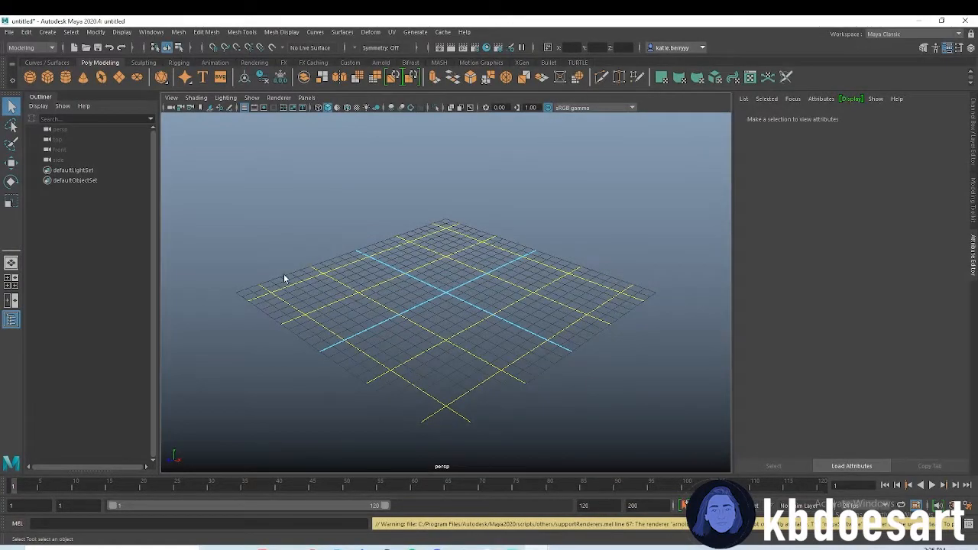
{"action": "mouse_move", "coordinate": [310, 327]}
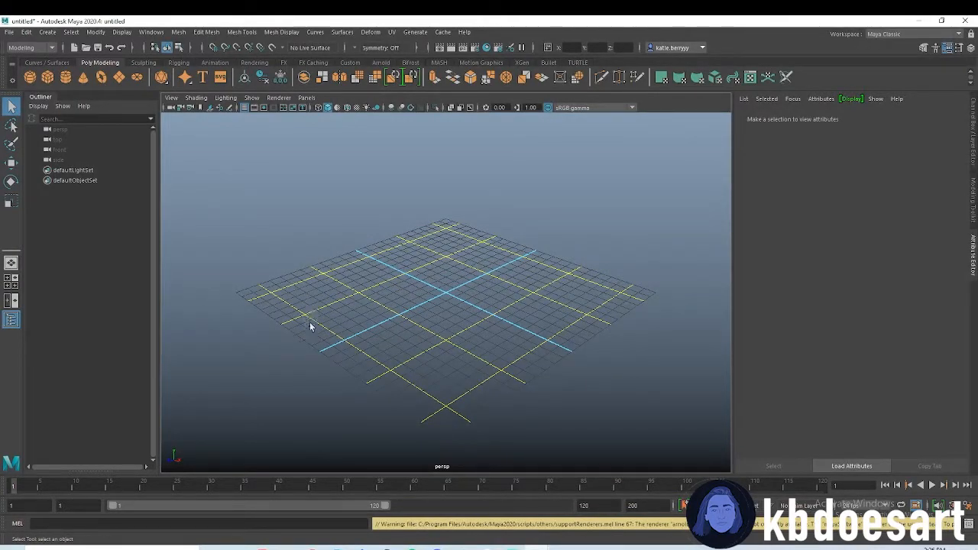
{"action": "mouse_move", "coordinate": [203, 123]}
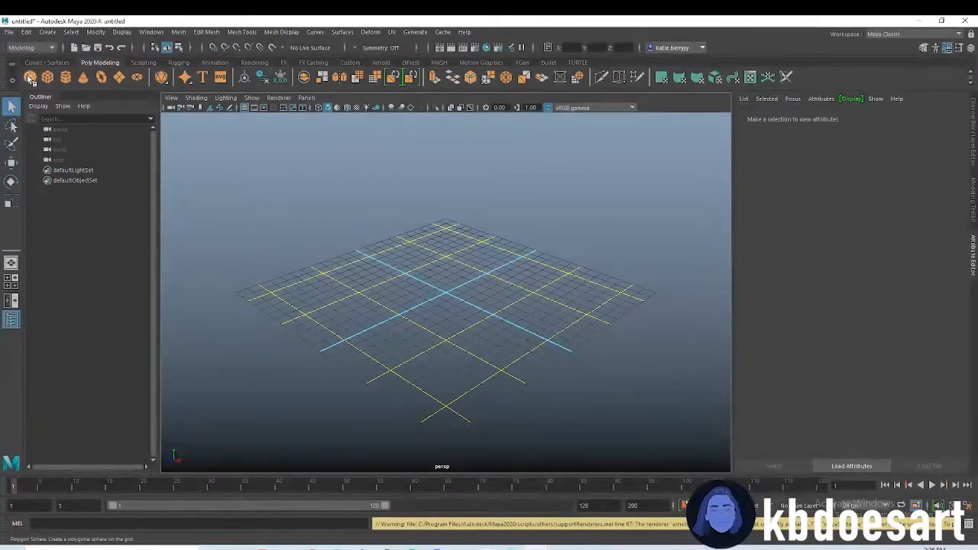
Create a polygon sphere at the grid origin from the Poly Modeling shelf
{"action": "left_click", "coordinate": [30, 76]}
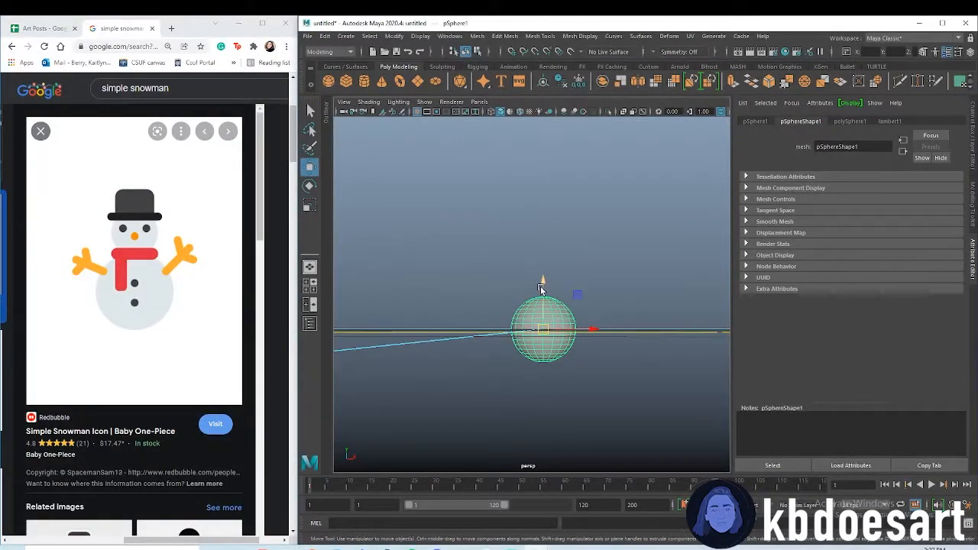
Add a second sphere and scale it down to serve as the head
{"action": "left_click", "coordinate": [310, 204]}
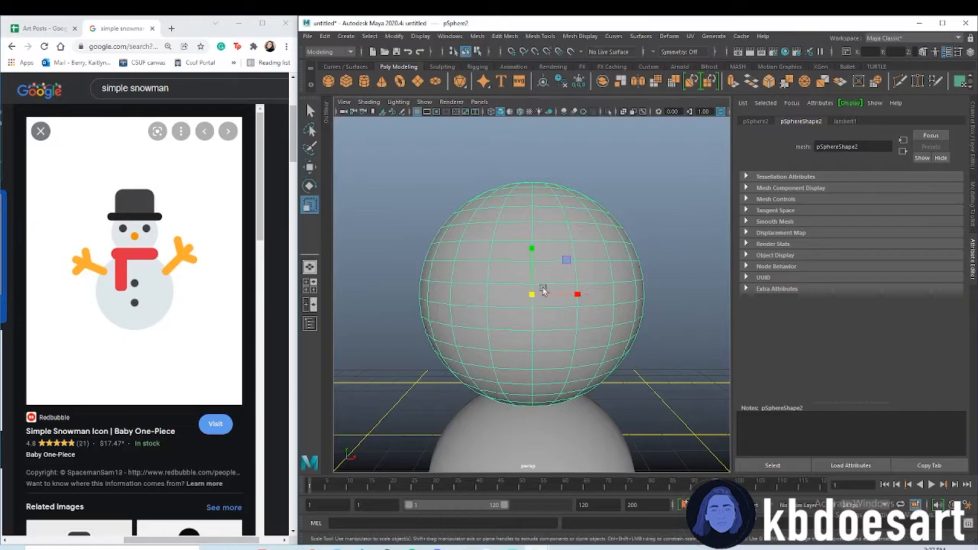
{"action": "left_click_drag", "start_coordinate": [577, 294], "coordinate": [547, 294]}
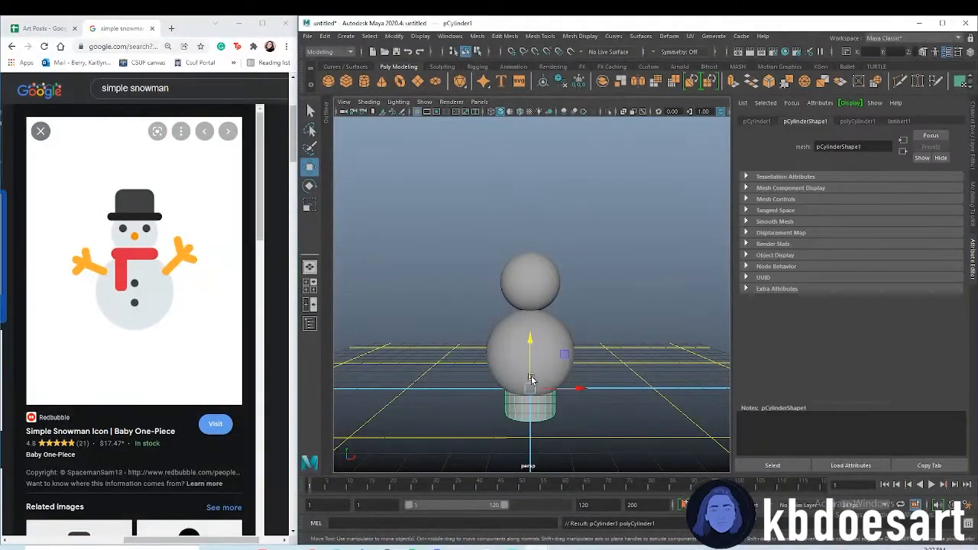
Raise the cylinder onto the head and cut an edge loop near its base
{"action": "left_click_drag", "start_coordinate": [530, 382], "coordinate": [531, 221]}
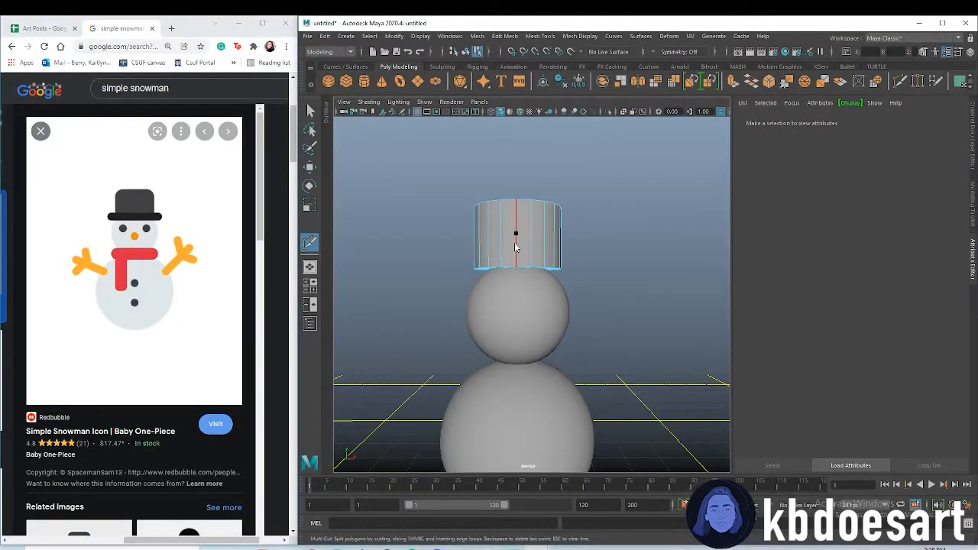
{"action": "right_click", "coordinate": [516, 233]}
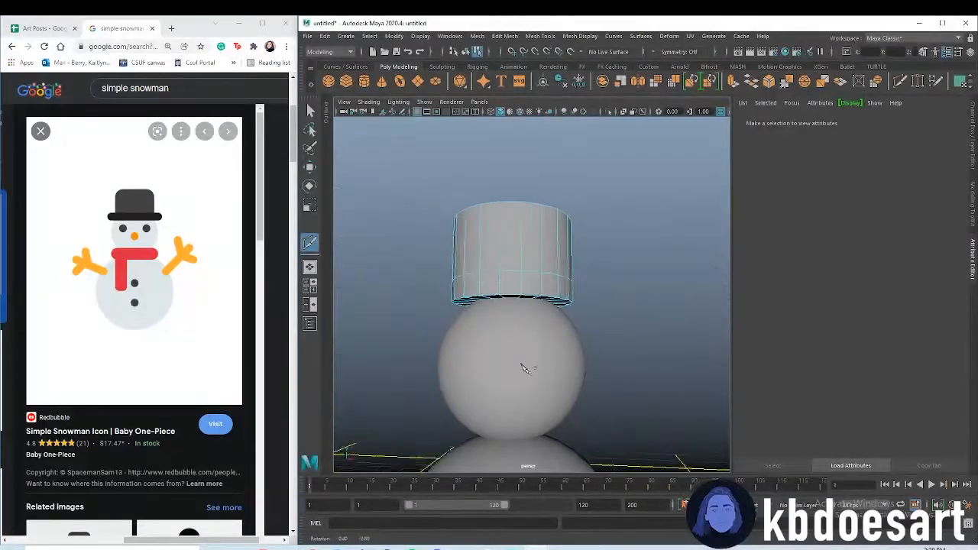
{"action": "left_click", "coordinate": [508, 287]}
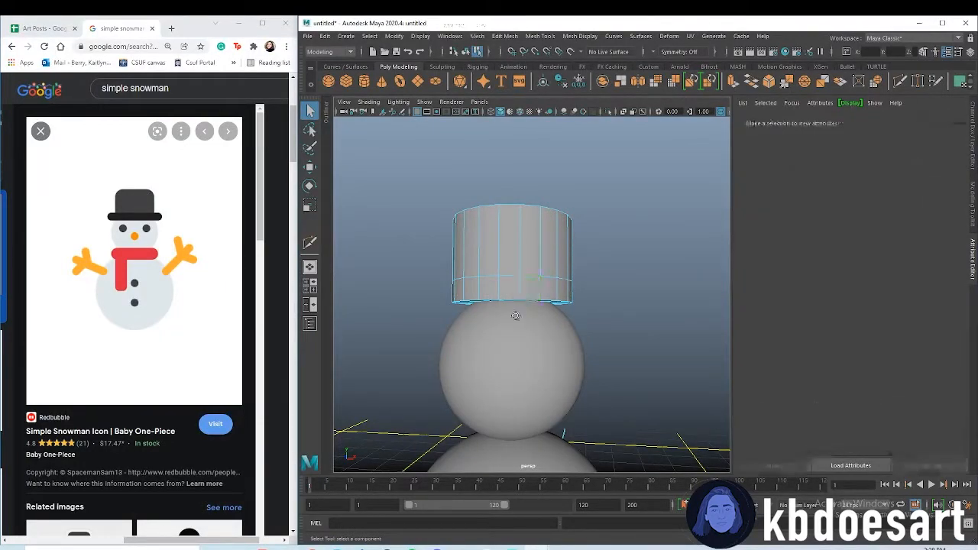
{"action": "left_click", "coordinate": [510, 292]}
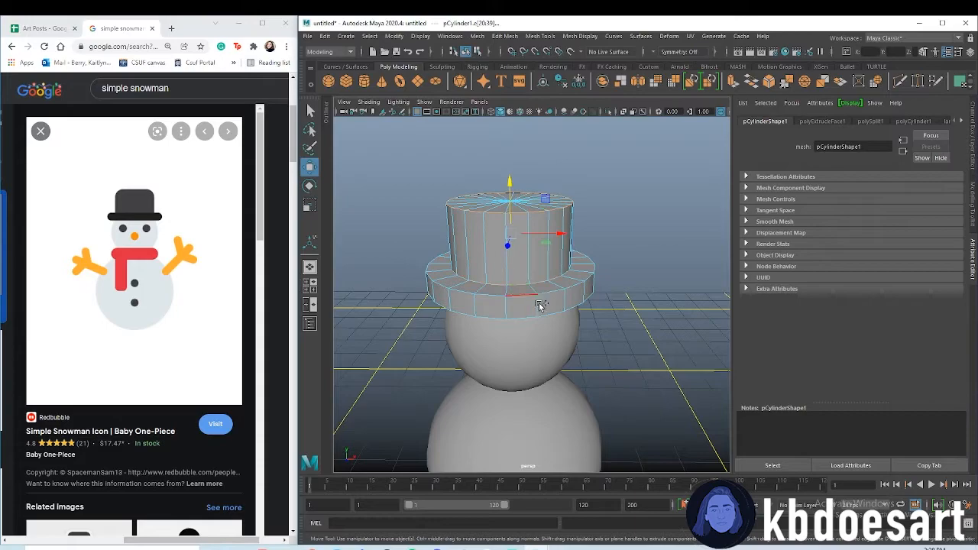
Bevel the hat's edges with Fraction 0.28 and 2 segments
{"action": "left_click_drag", "start_coordinate": [540, 306], "coordinate": [577, 353]}
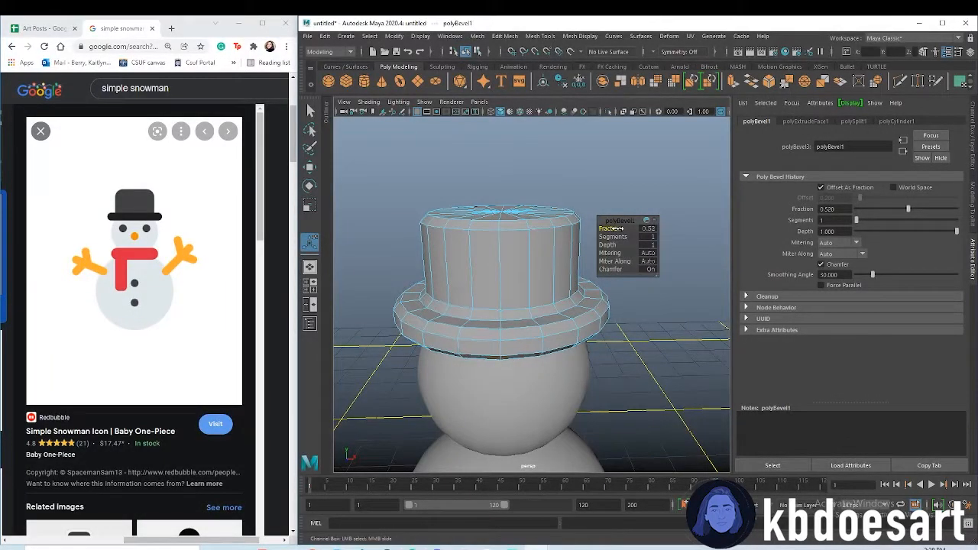
{"action": "left_click_drag", "start_coordinate": [908, 209], "coordinate": [903, 209]}
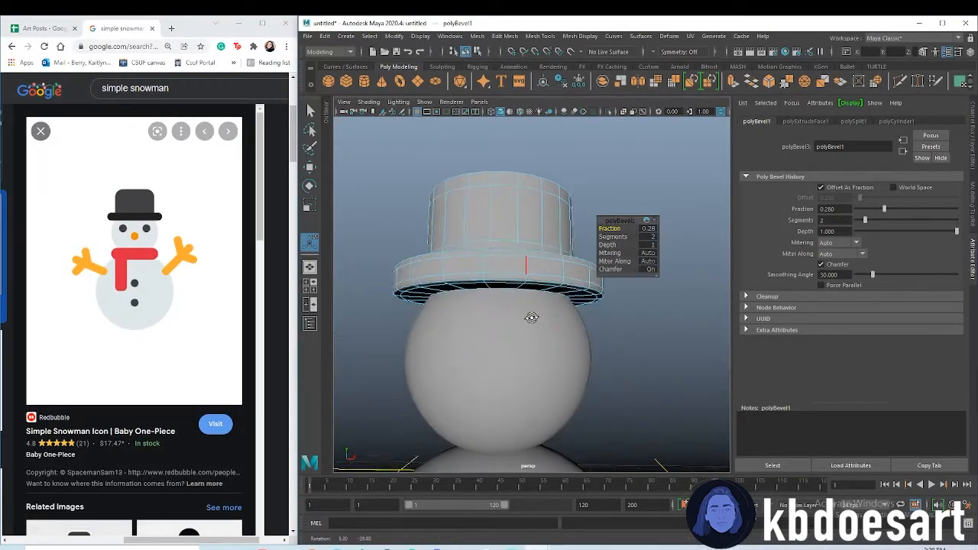
{"action": "left_click_drag", "start_coordinate": [535, 305], "coordinate": [543, 336]}
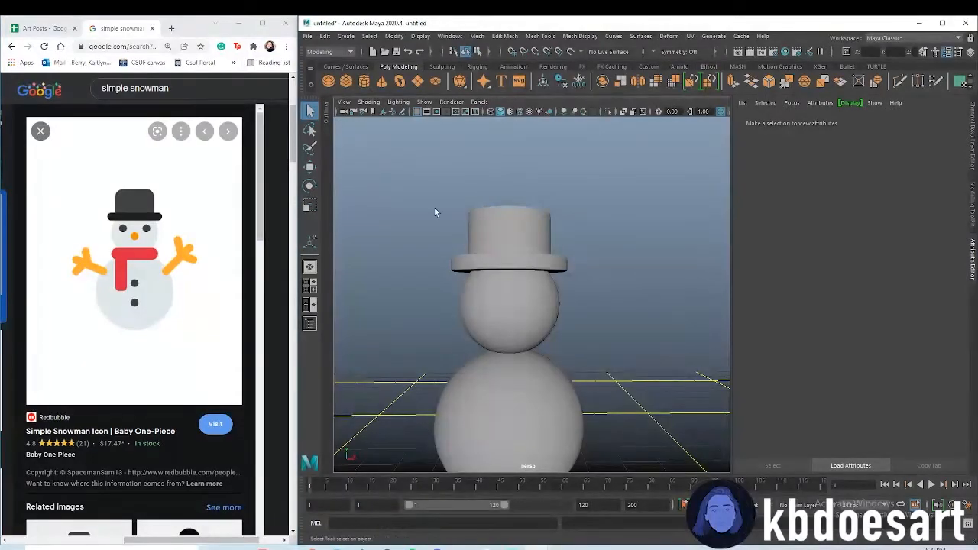
Create a small eye sphere and move it onto the front of the head
{"action": "left_click", "coordinate": [509, 298]}
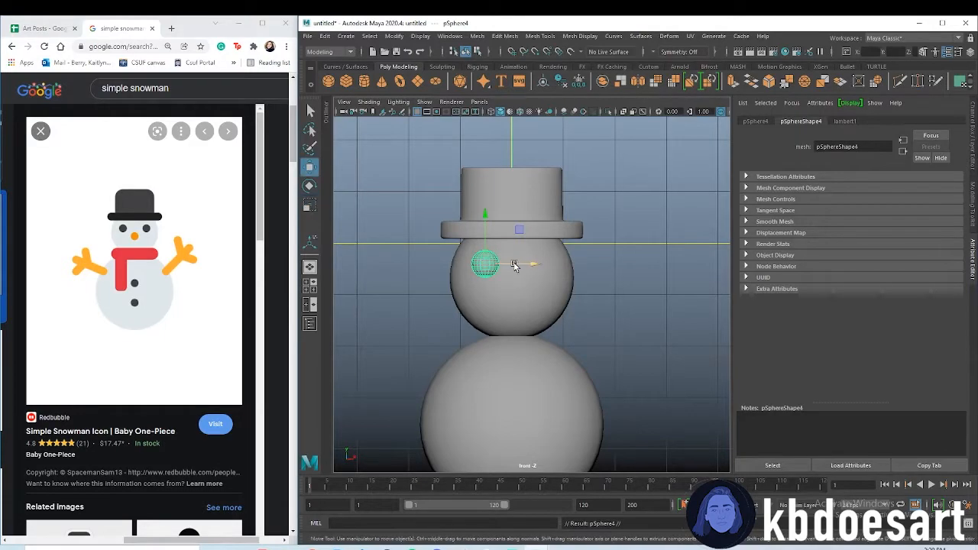
{"action": "left_click_drag", "start_coordinate": [486, 263], "coordinate": [539, 263]}
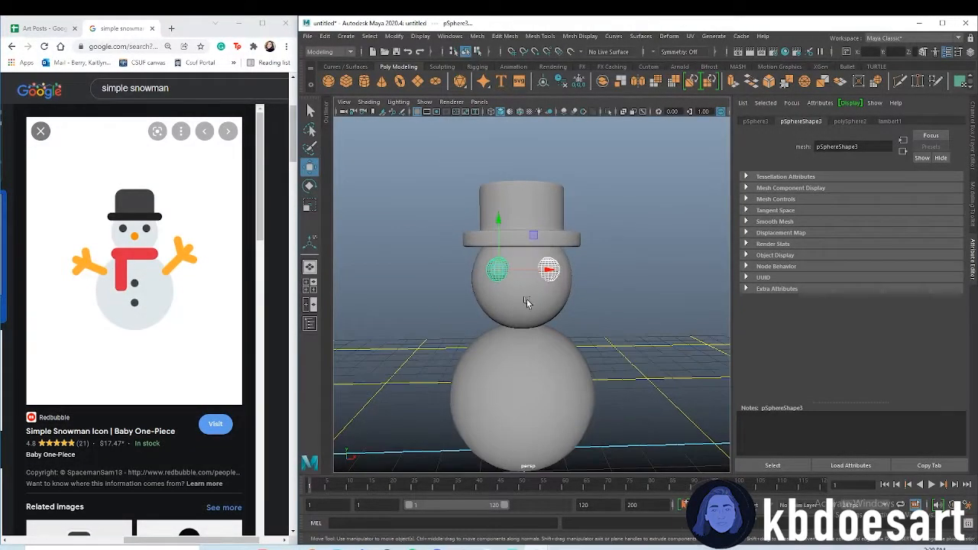
Assign a new aiStandardSurface material to the hat
{"action": "right_click", "coordinate": [528, 304]}
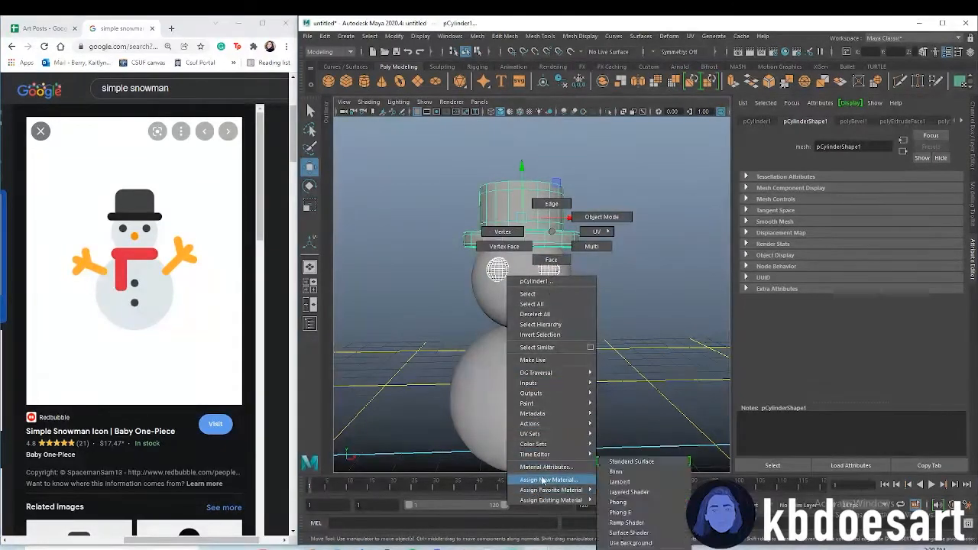
{"action": "left_click", "coordinate": [546, 479]}
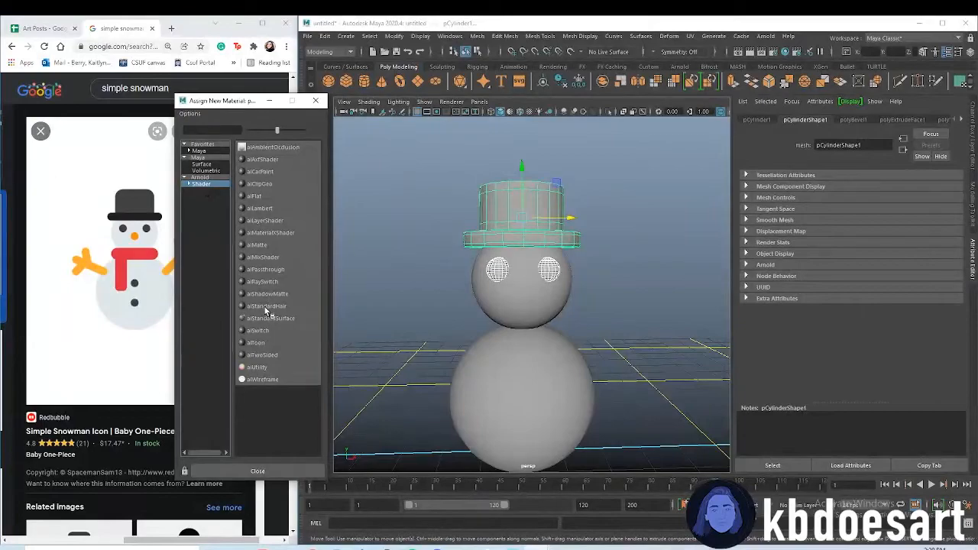
{"action": "left_click", "coordinate": [267, 305]}
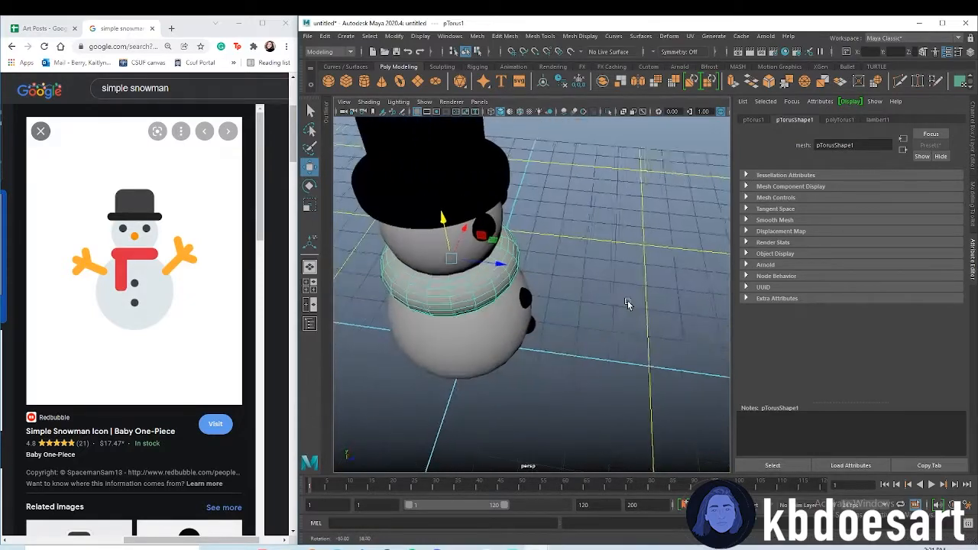
Pull the scarf tail downward and set the scarf material's base colour to red
{"action": "left_click", "coordinate": [839, 119]}
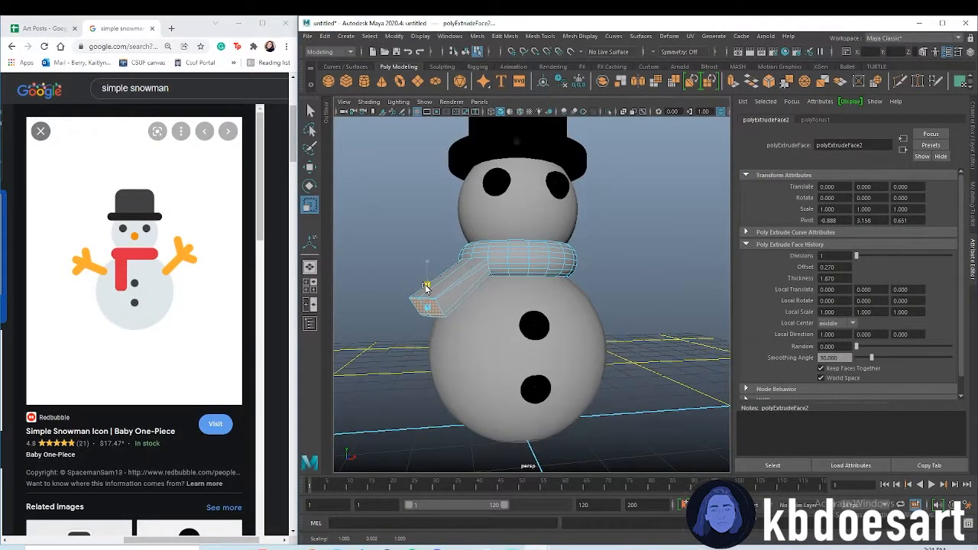
{"action": "left_click_drag", "start_coordinate": [527, 306], "coordinate": [489, 336]}
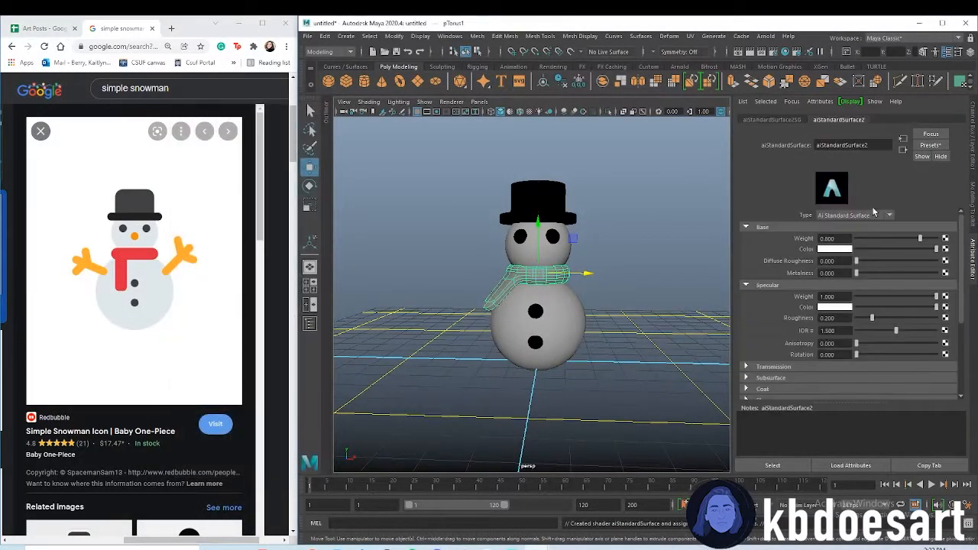
{"action": "left_click", "coordinate": [836, 249]}
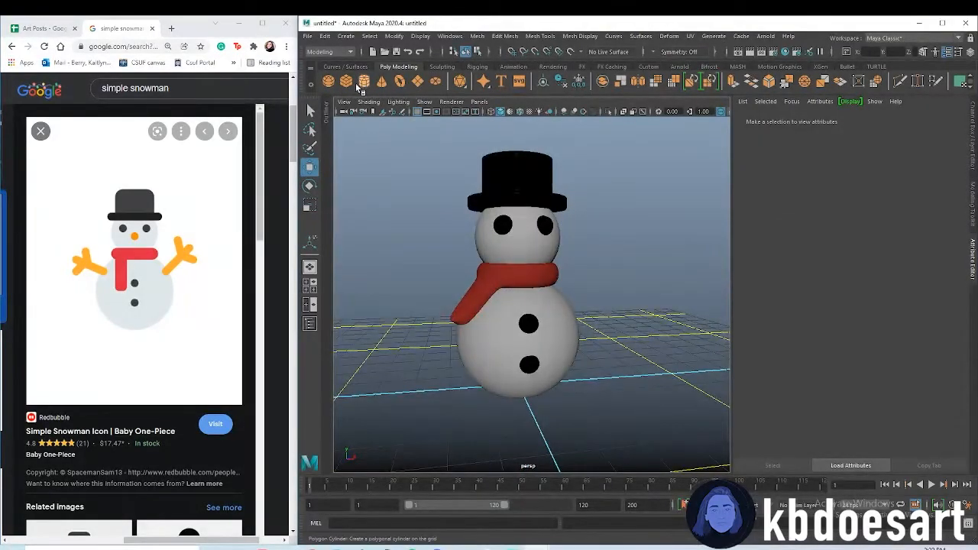
Create a cone, rotate it 90° and scale it to 0.23, then place it on the face
{"action": "left_click", "coordinate": [498, 191]}
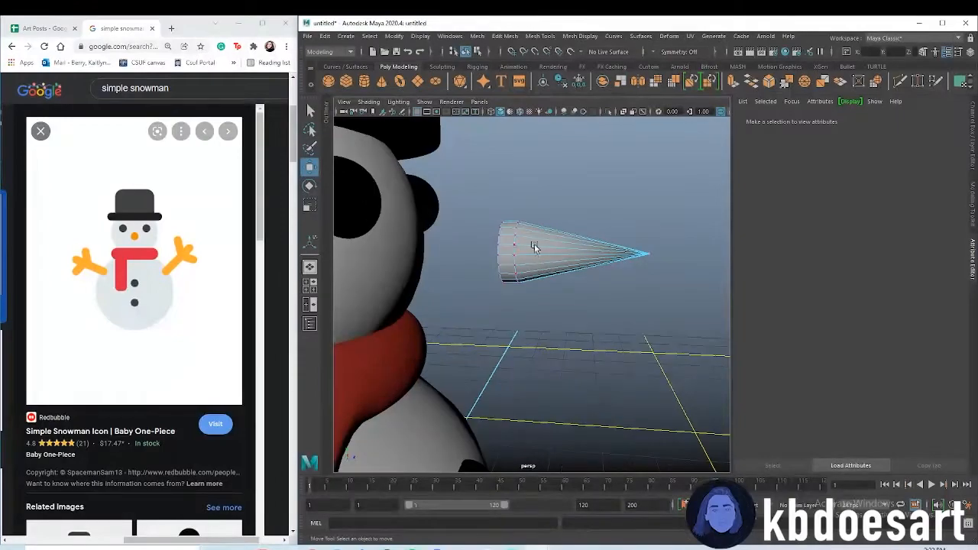
{"action": "right_click", "coordinate": [539, 229]}
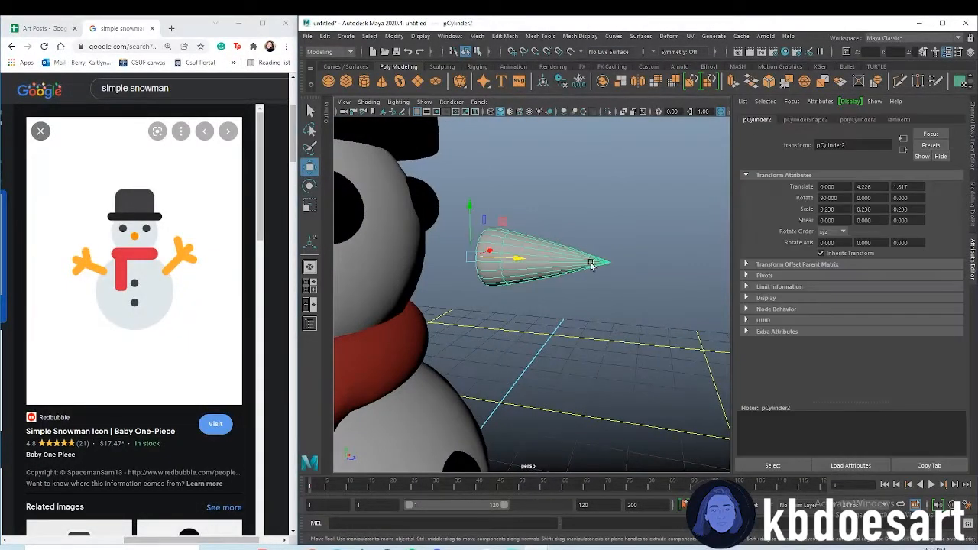
{"action": "left_click_drag", "start_coordinate": [589, 263], "coordinate": [416, 248]}
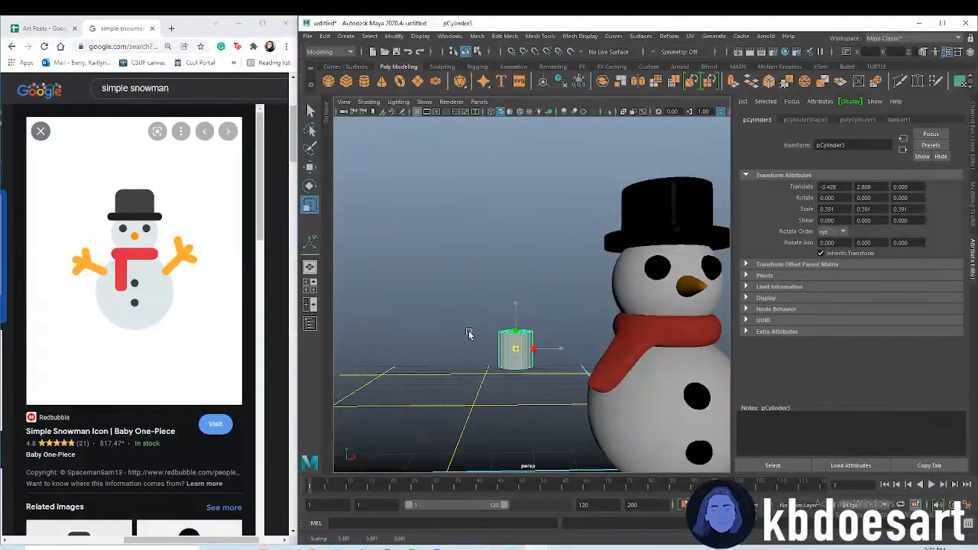
Make a new cylinder thin and tall, then adjust its two extruded top branches
{"action": "left_click_drag", "start_coordinate": [532, 350], "coordinate": [544, 352]}
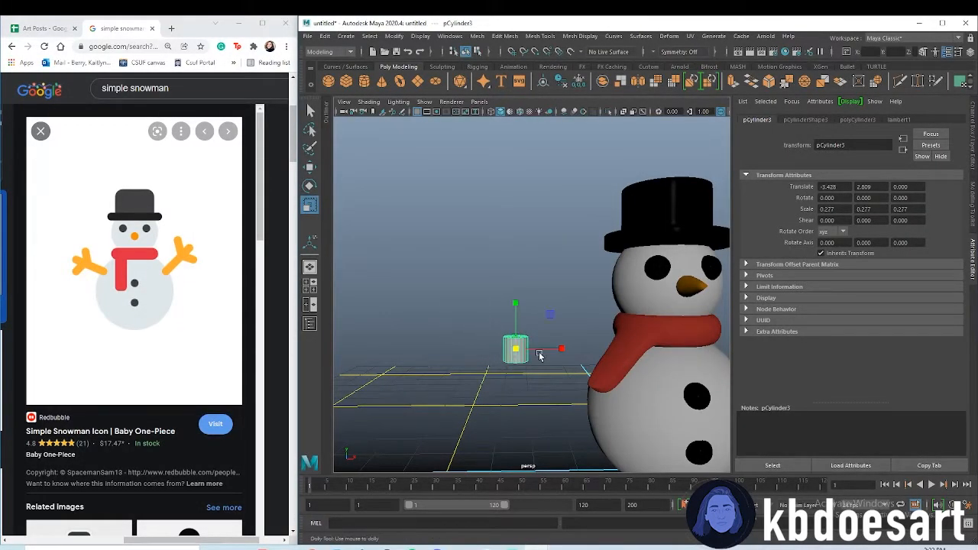
{"action": "left_click_drag", "start_coordinate": [516, 304], "coordinate": [527, 216]}
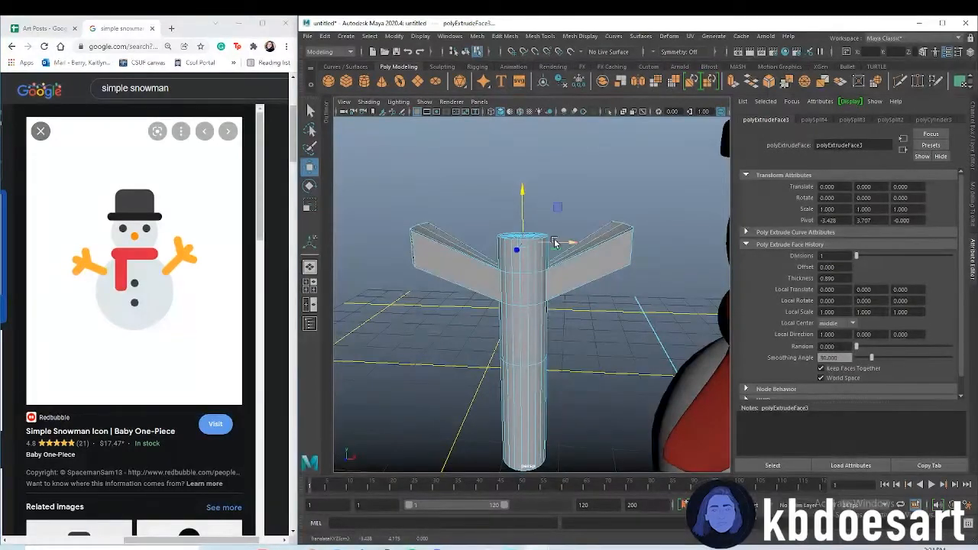
{"action": "left_click", "coordinate": [310, 185]}
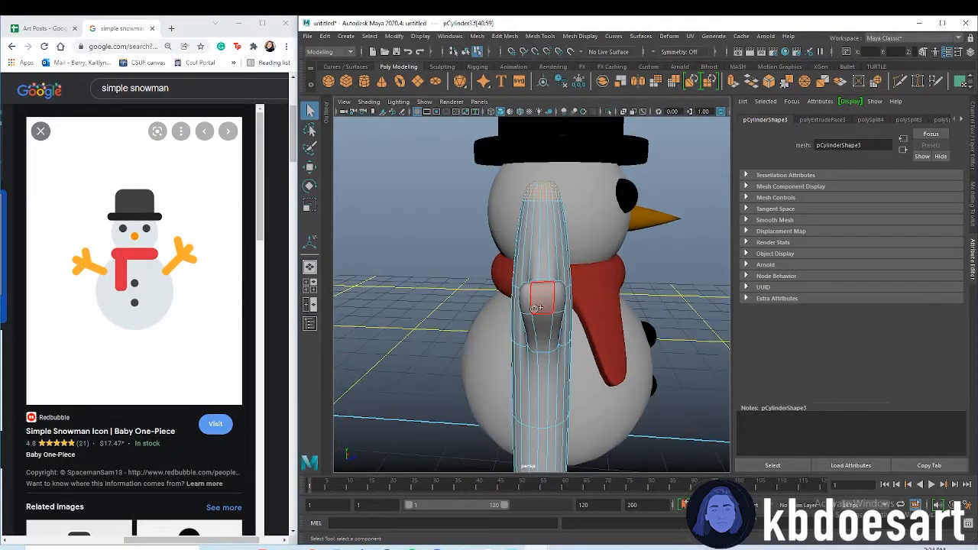
Circularize the branch-end and twig-tip faces, return to Object Mode and deselect
{"action": "left_click", "coordinate": [504, 36]}
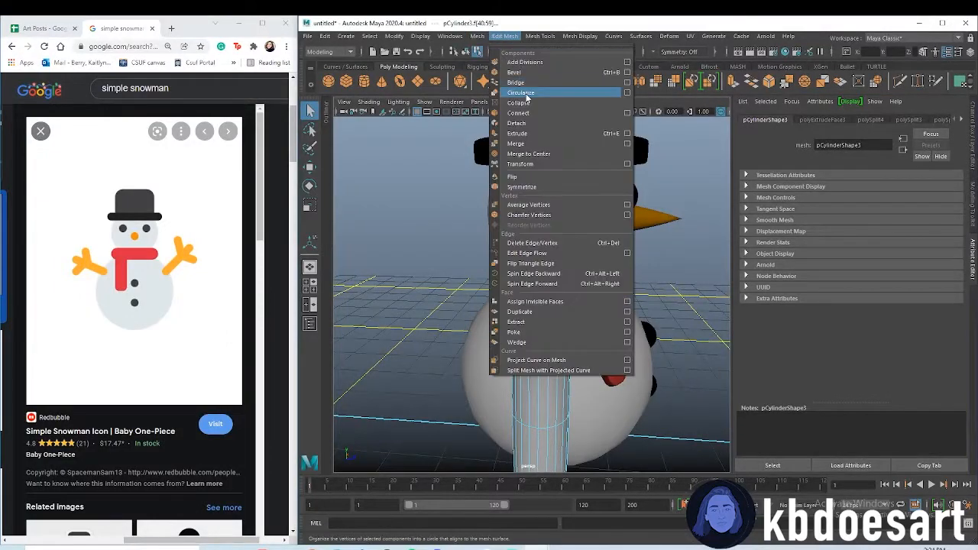
{"action": "left_click", "coordinate": [520, 93]}
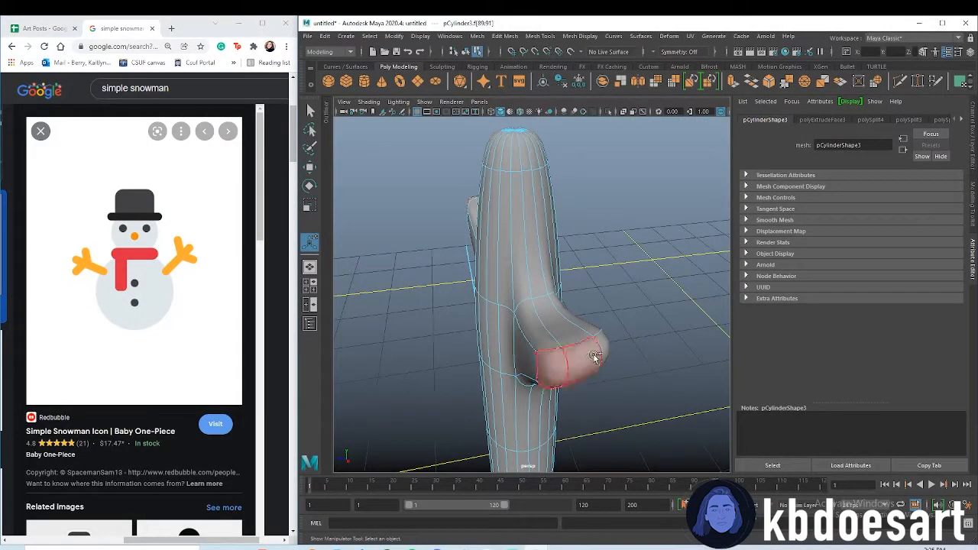
{"action": "left_click", "coordinate": [504, 36]}
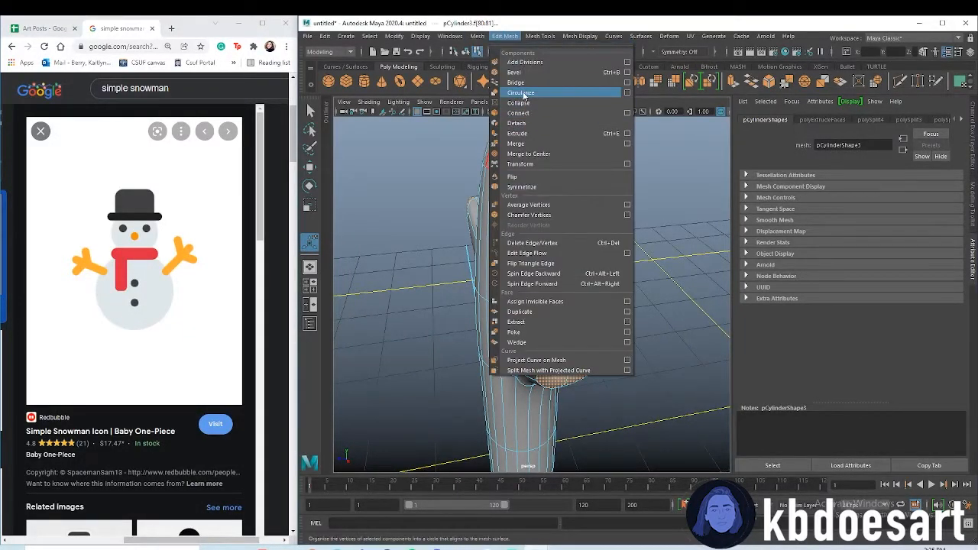
{"action": "left_click", "coordinate": [521, 92]}
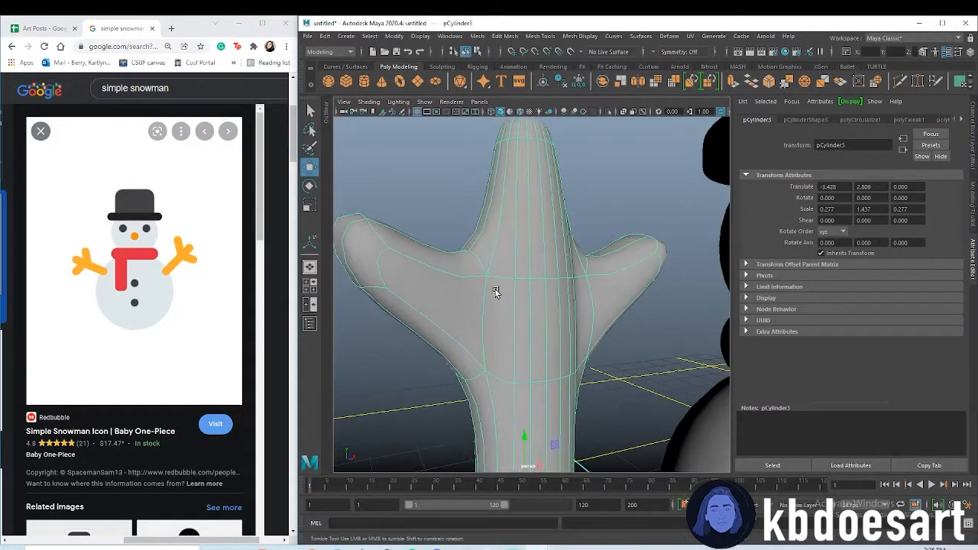
{"action": "right_click", "coordinate": [492, 287]}
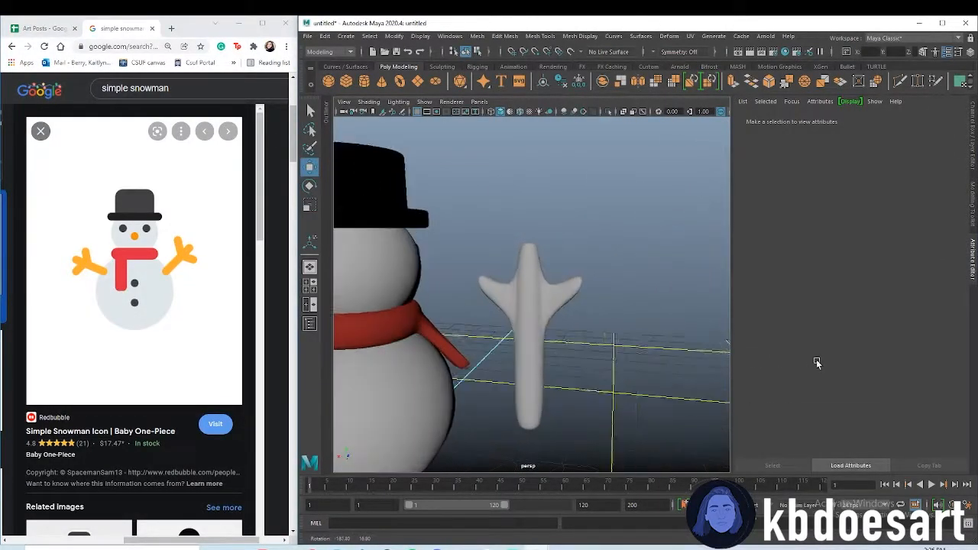
{"action": "left_click", "coordinate": [529, 306]}
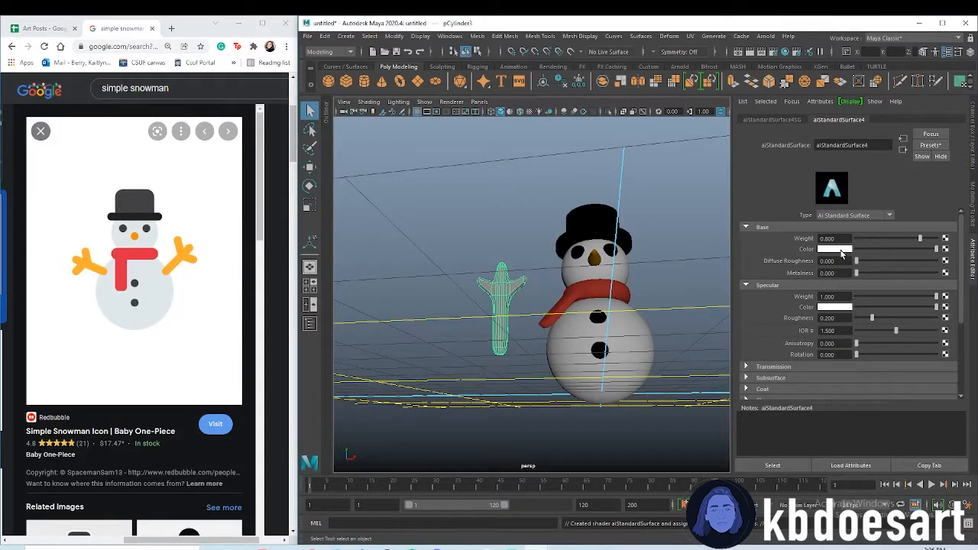
Set the arm material's Base Color to dark brown in the colour picker
{"action": "left_click", "coordinate": [825, 249]}
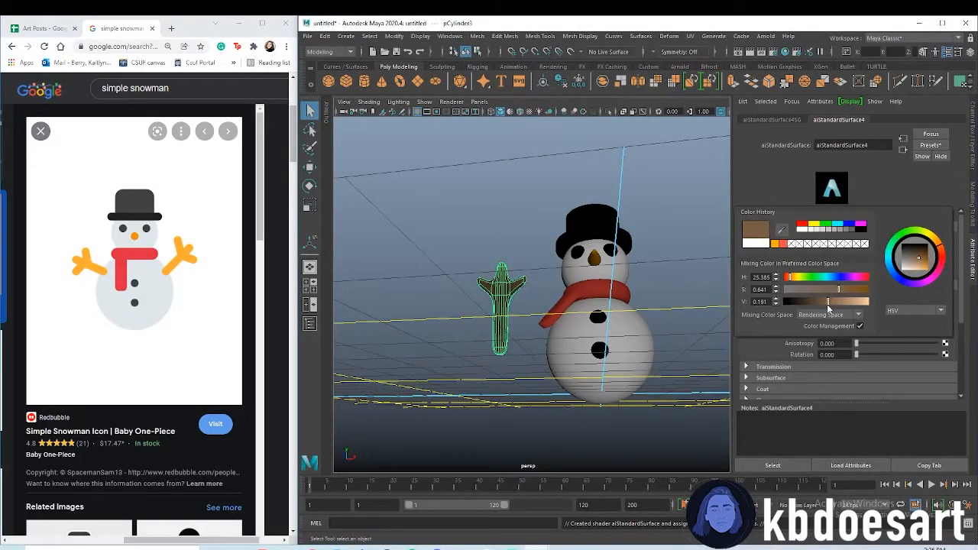
{"action": "left_click", "coordinate": [501, 306]}
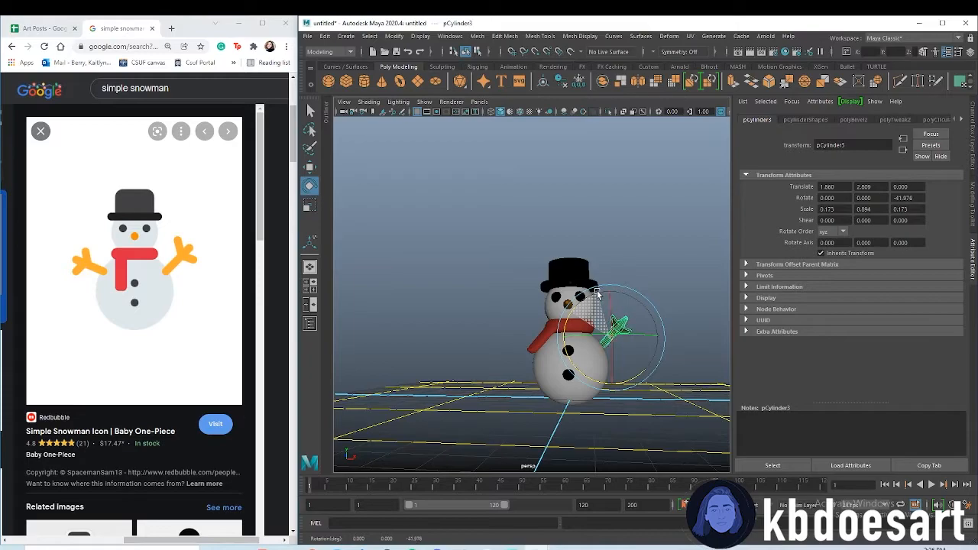
Tilt the first arm upward, then place and angle the duplicate arm on the body's other side
{"action": "left_click_drag", "start_coordinate": [596, 294], "coordinate": [615, 344]}
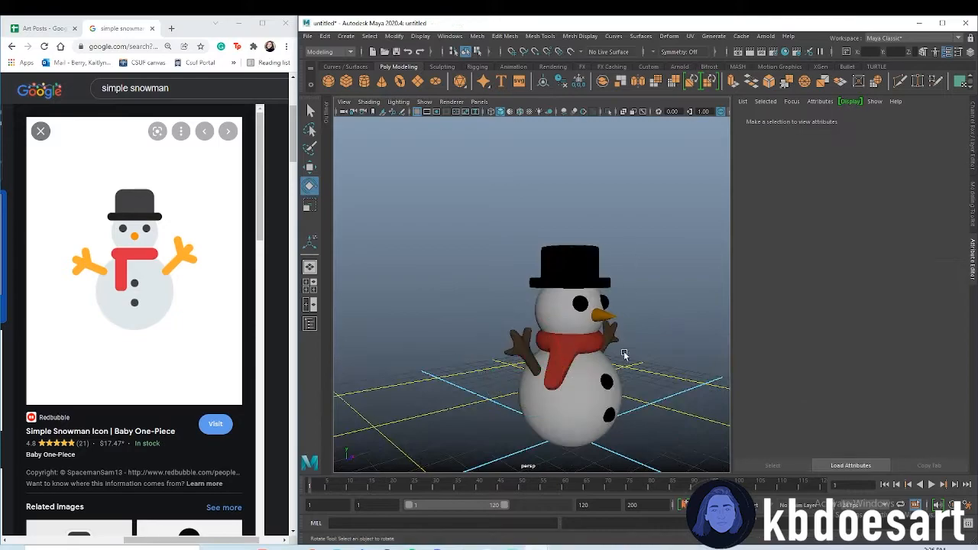
{"action": "left_click_drag", "start_coordinate": [626, 354], "coordinate": [579, 299]}
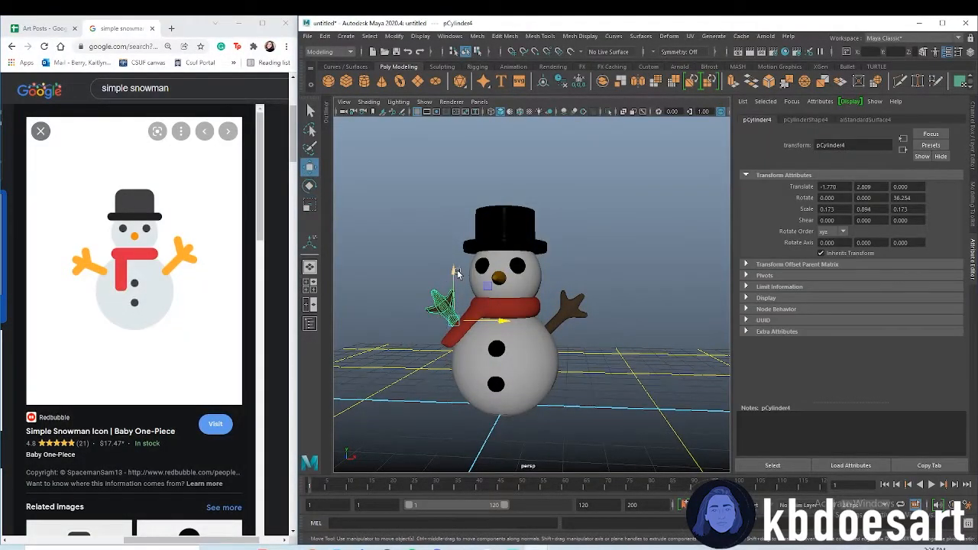
{"action": "left_click_drag", "start_coordinate": [485, 286], "coordinate": [453, 339]}
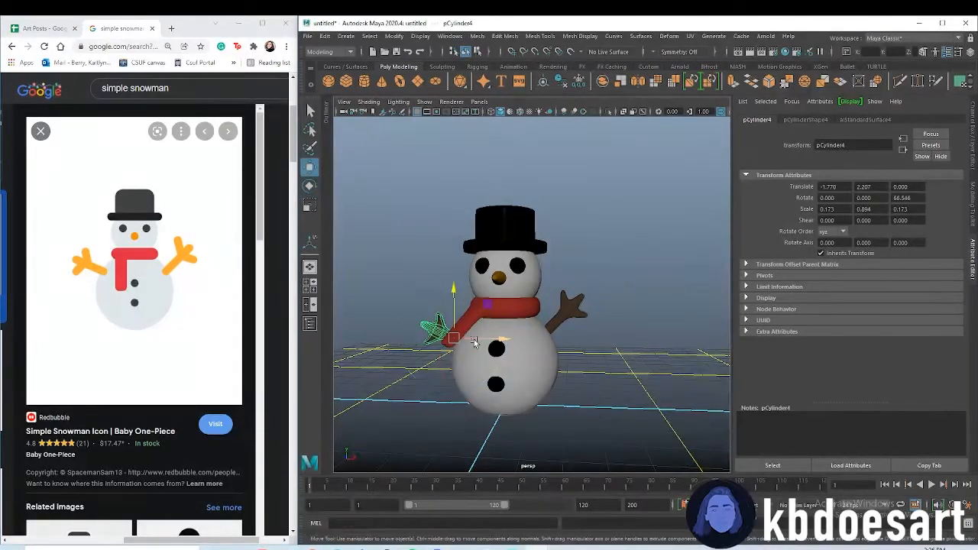
{"action": "left_click_drag", "start_coordinate": [473, 340], "coordinate": [439, 286]}
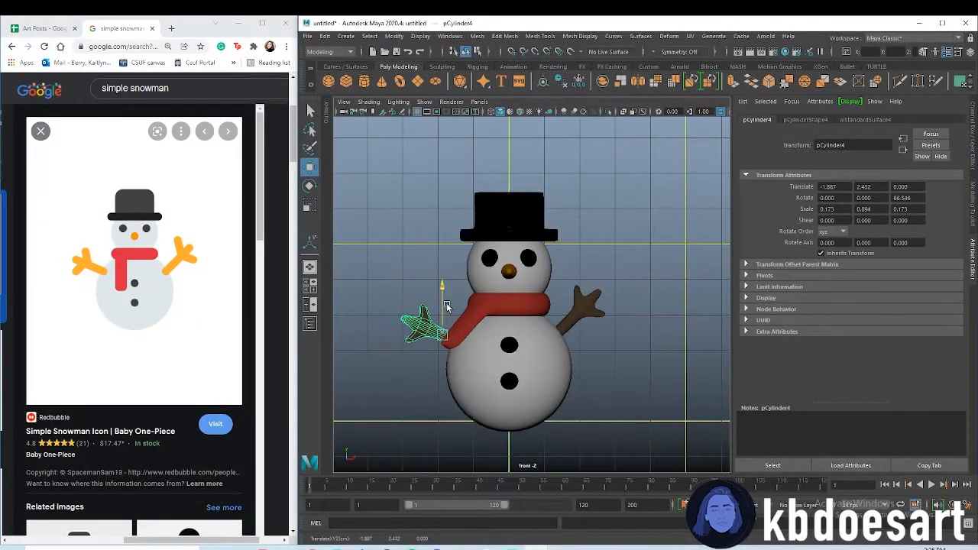
{"action": "left_click_drag", "start_coordinate": [441, 313], "coordinate": [442, 297]}
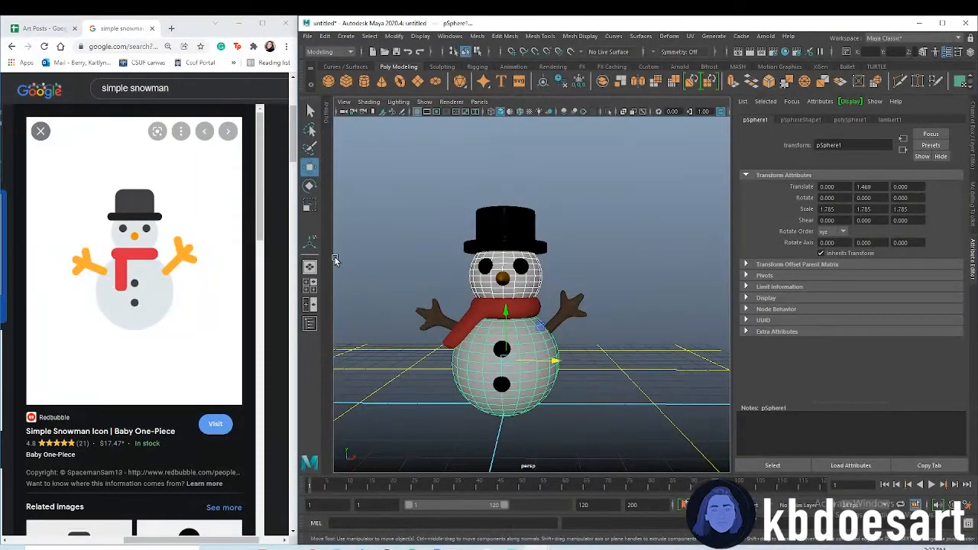
Assign a new material to the body sphere via its right-click marking menu
{"action": "right_click", "coordinate": [504, 305]}
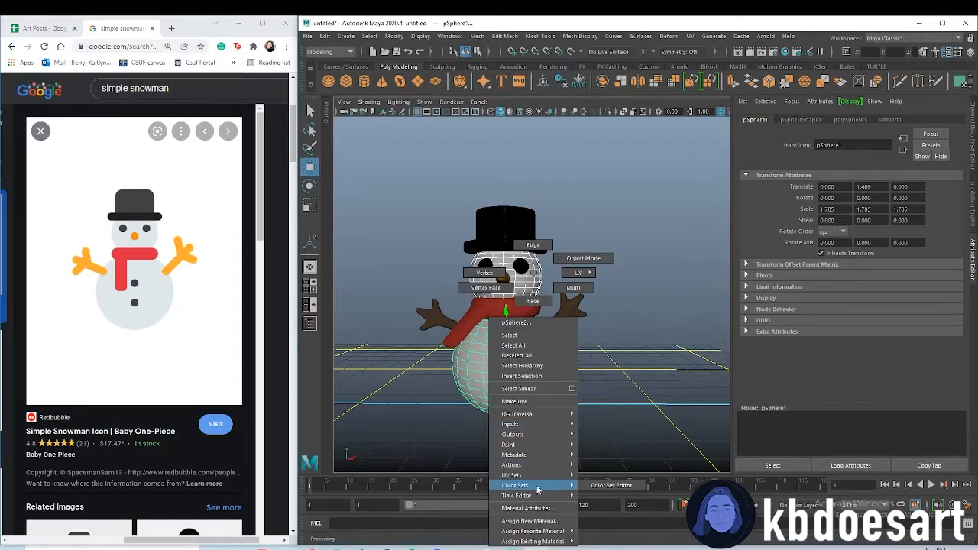
{"action": "left_click", "coordinate": [530, 520]}
{"action": "type", "text": "snowman"}
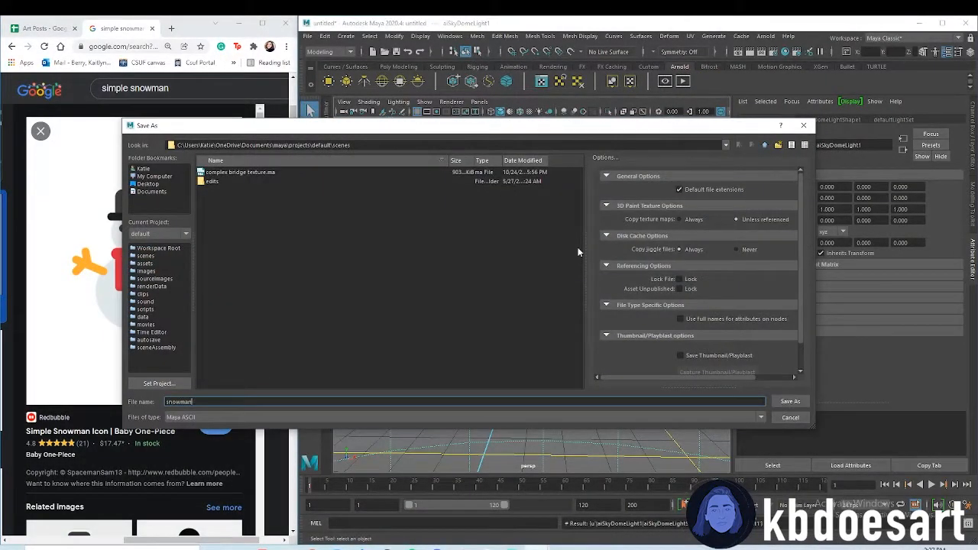
Browse from the home folder and save the scene as snowman
{"action": "left_click", "coordinate": [143, 168]}
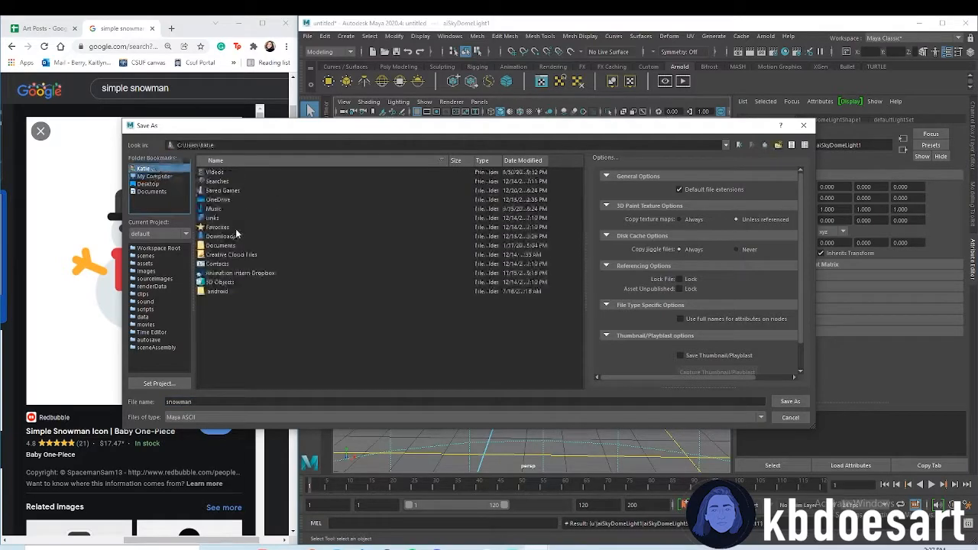
{"action": "left_click", "coordinate": [790, 402]}
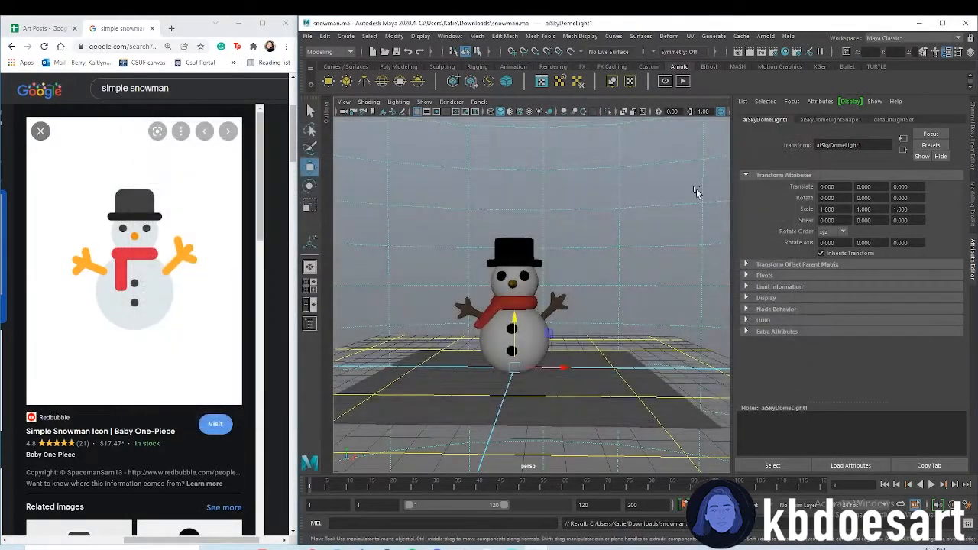